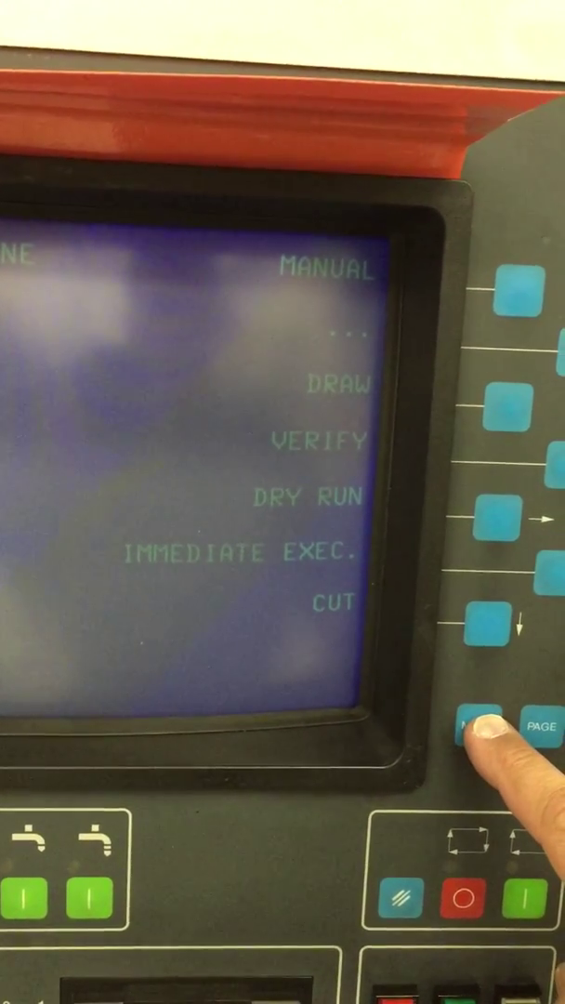
# Leave the main menu and bring up the Measure Edge page listing X, Y, Z edge values.
pyautogui.click(480, 732)
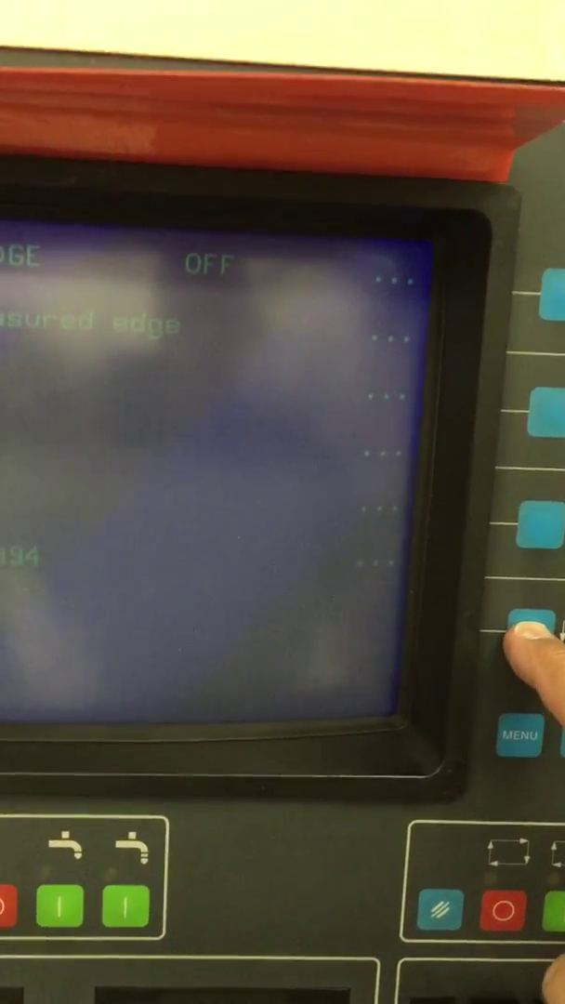
pyautogui.click(525, 641)
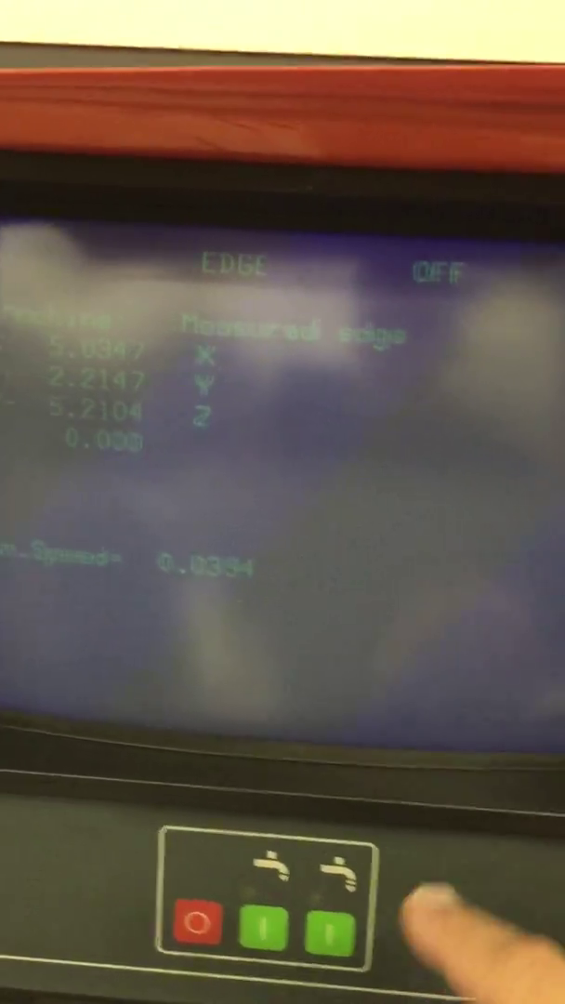